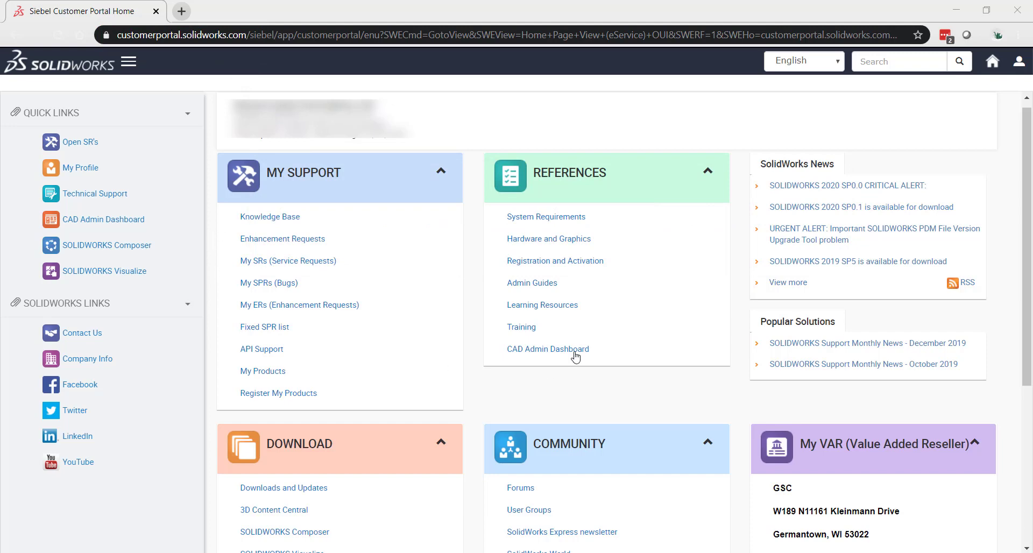
mouse_move(401, 438)
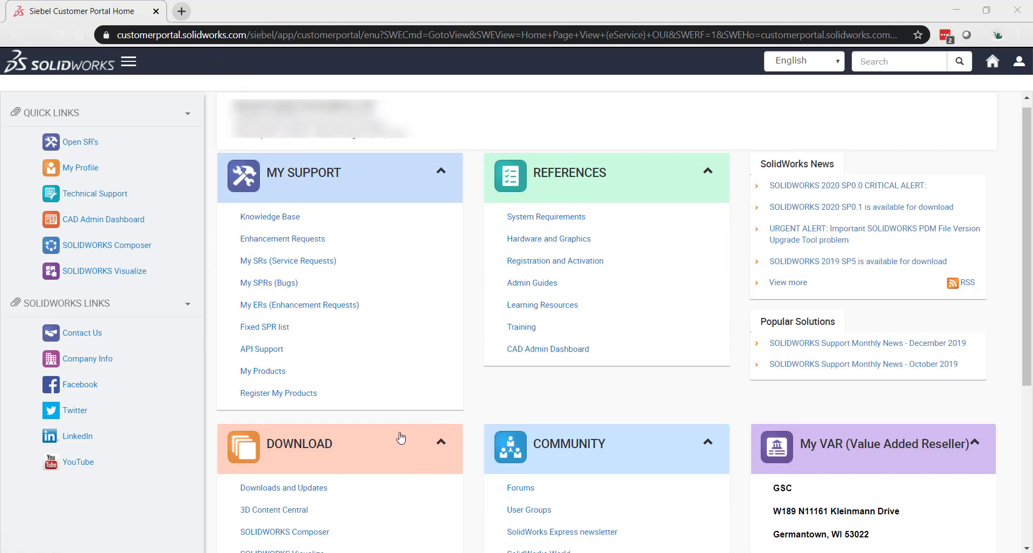
Go to Downloads and Updates and check the version list, keeping 2020.
scroll(down, 3)
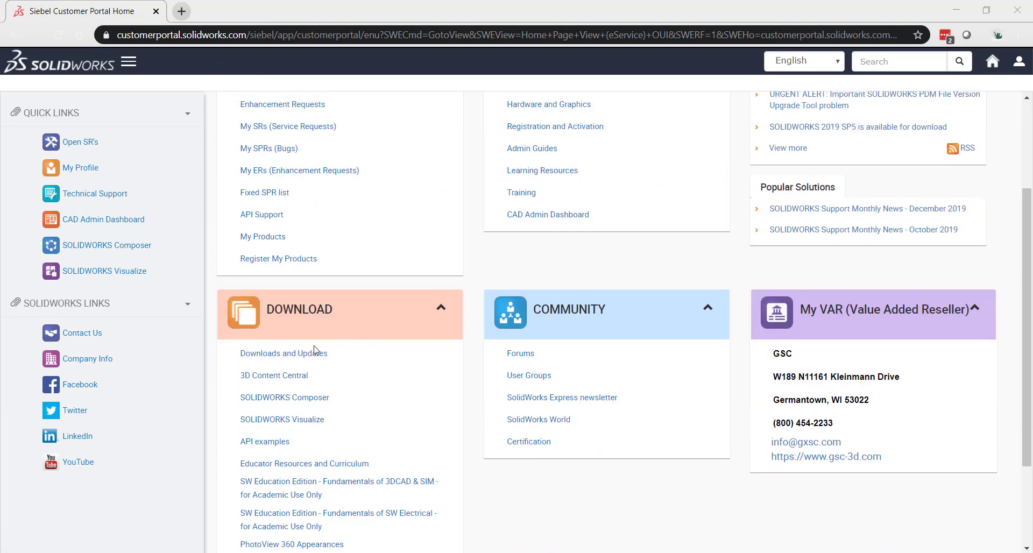
click(284, 353)
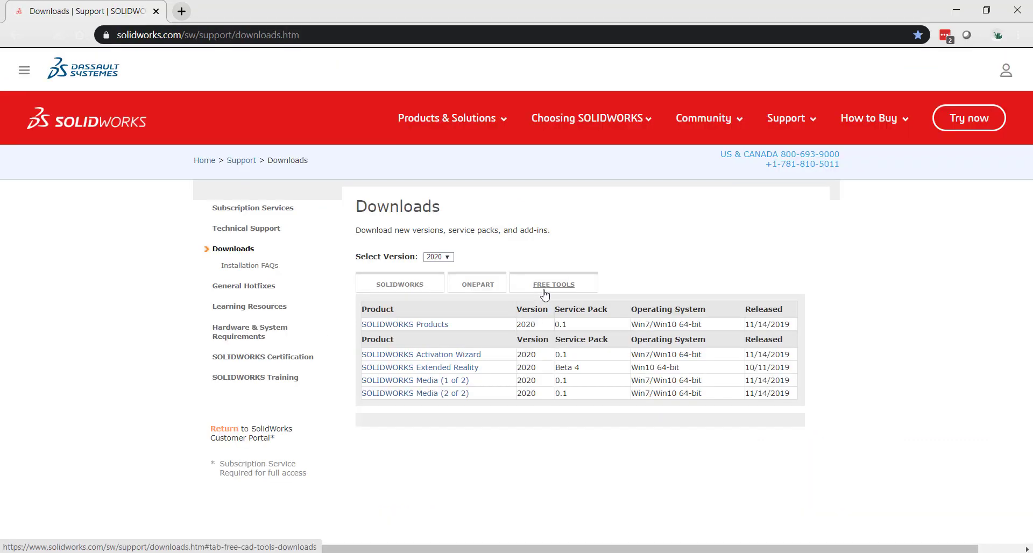
click(432, 257)
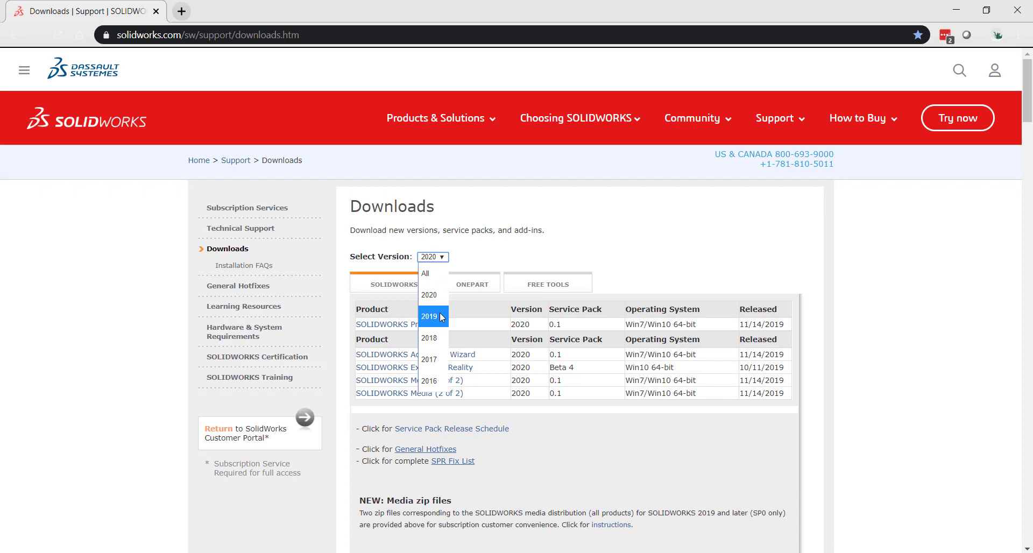
mouse_move(466, 284)
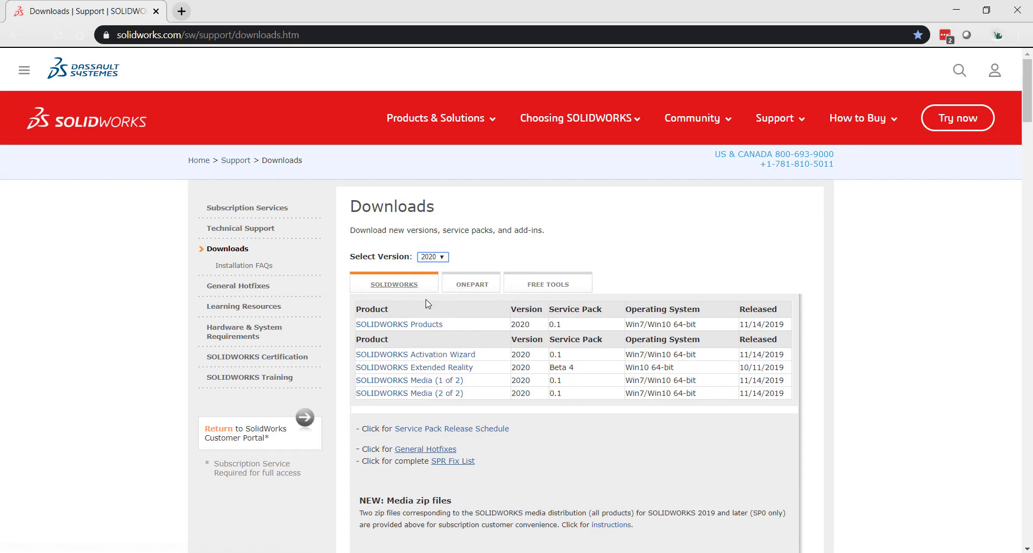
mouse_move(399, 324)
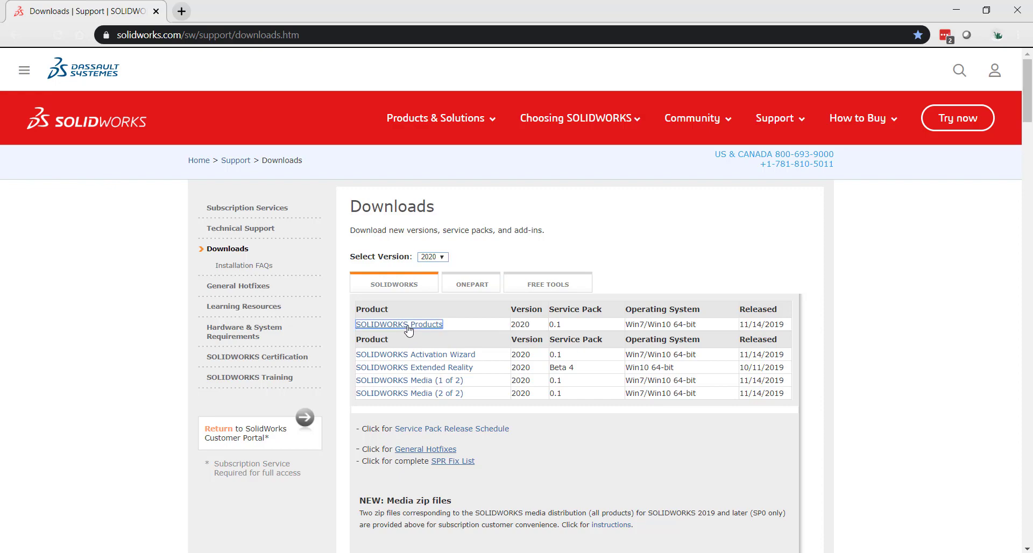
Accept the SOLIDWORKS Products agreement and download the 2020 Service Pack 0.1 installer.
click(399, 324)
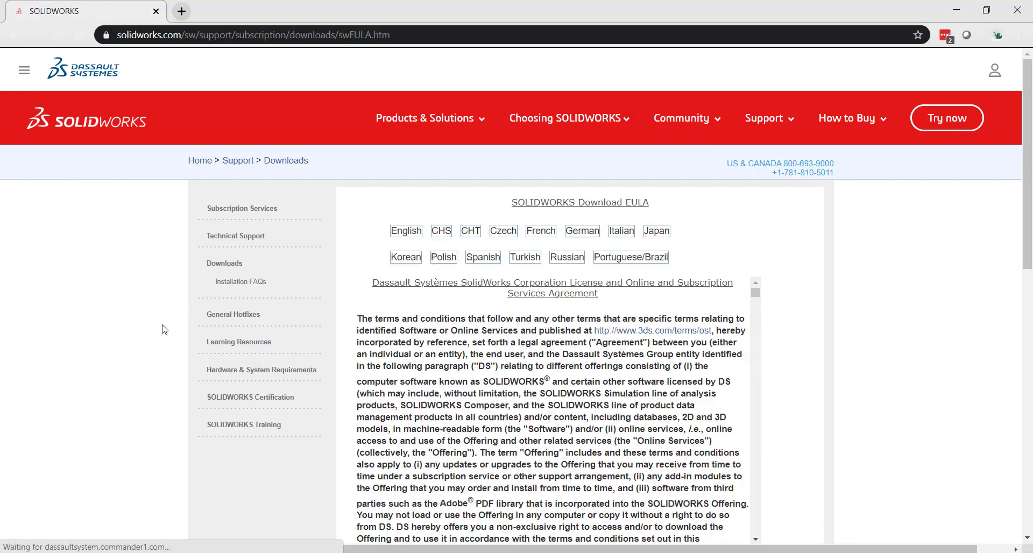
scroll(down, 3)
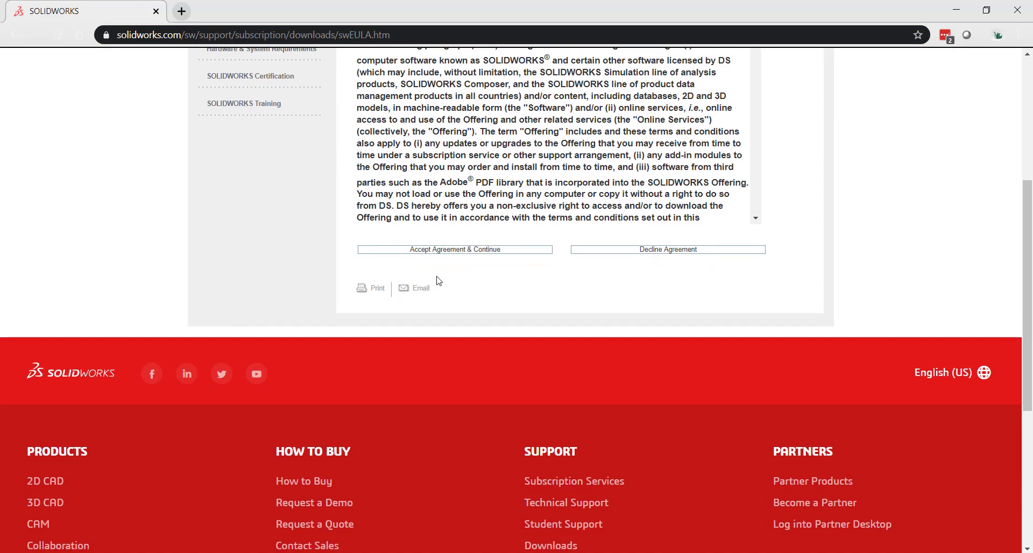
click(454, 249)
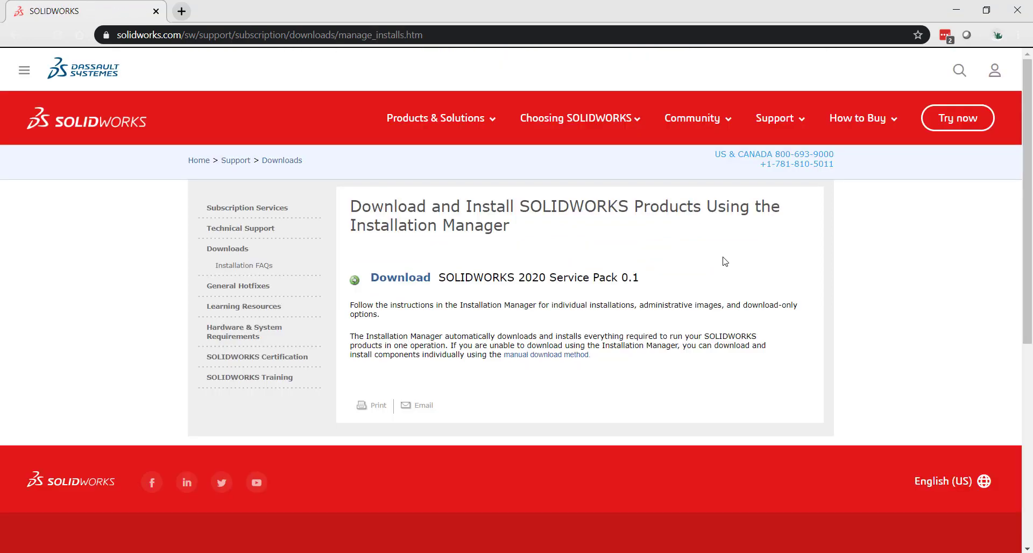
mouse_move(364, 272)
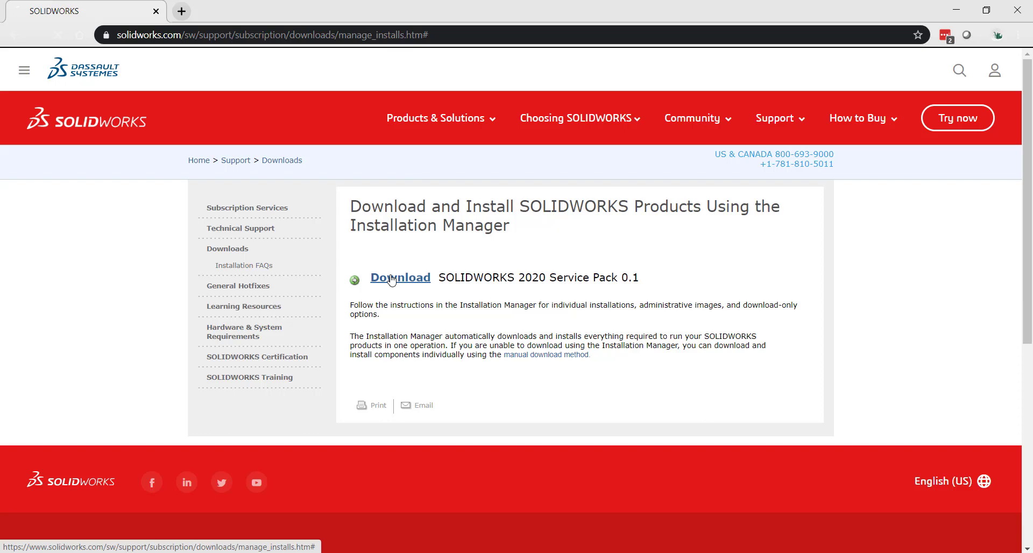
click(400, 277)
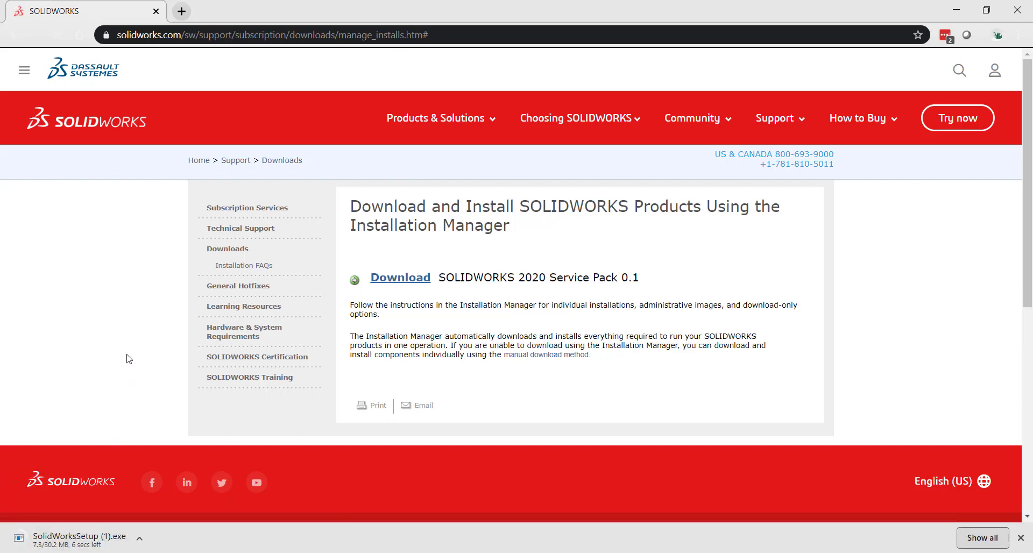
mouse_move(140, 387)
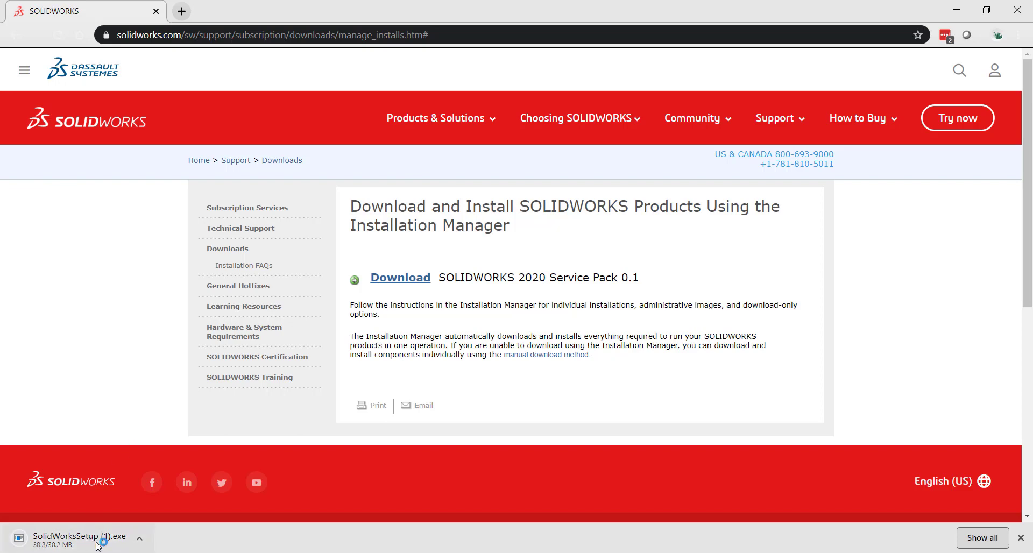
Run SolidWorksSetup (1).exe, unzip it to Downloads, and close the self-extractor.
click(76, 536)
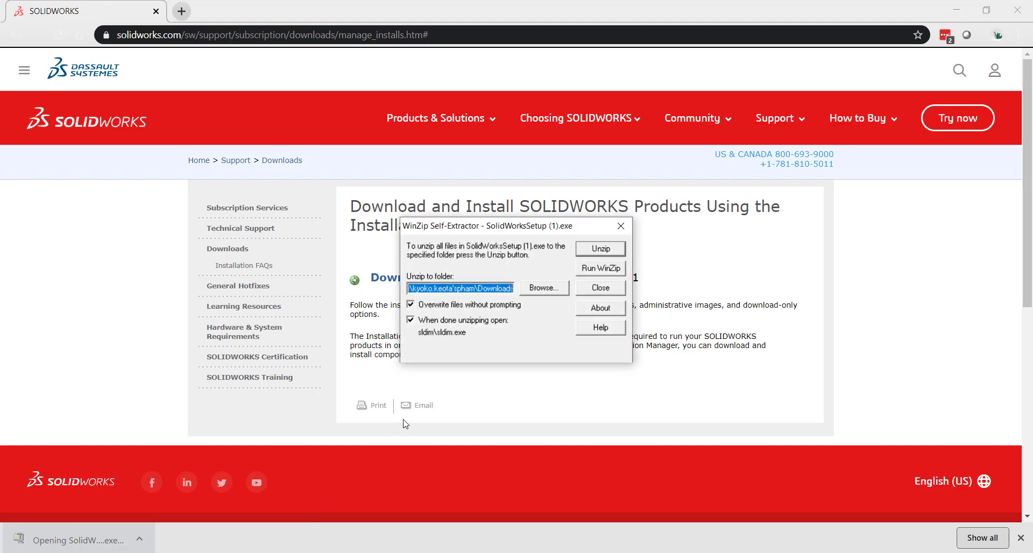
click(599, 248)
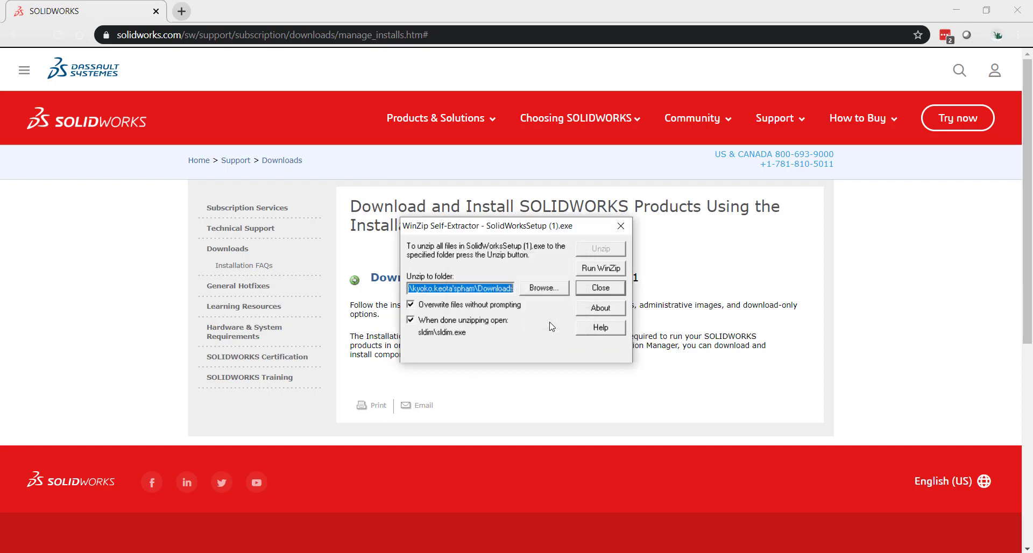
click(599, 248)
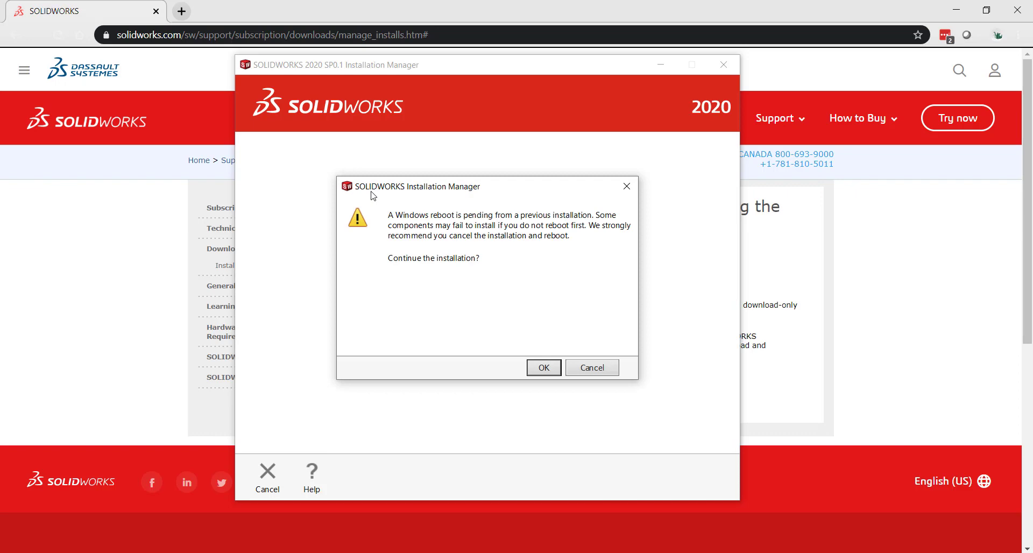
Dismiss the reboot warning and uncheck Upgrade SOLIDWORKS PDM Server.
click(542, 368)
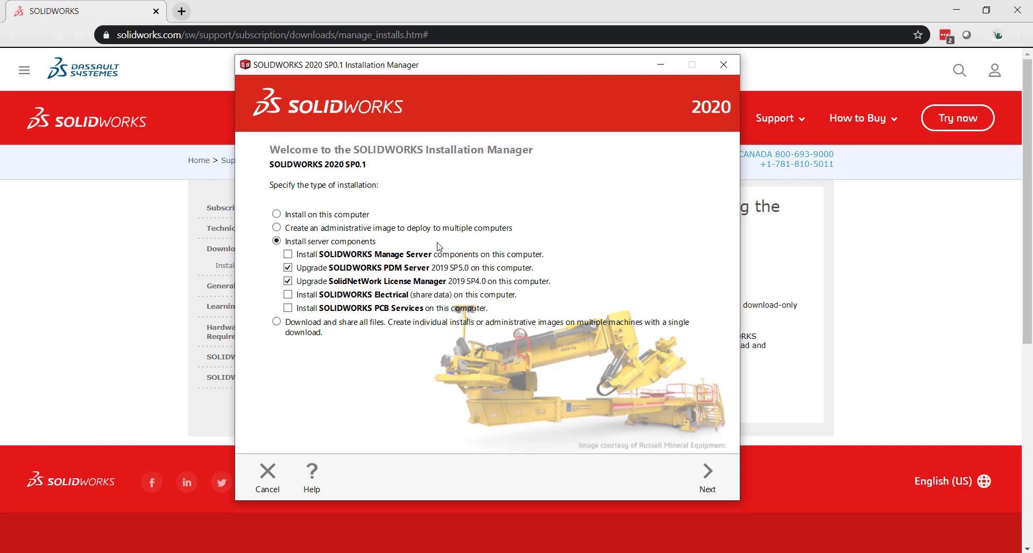
mouse_move(391, 232)
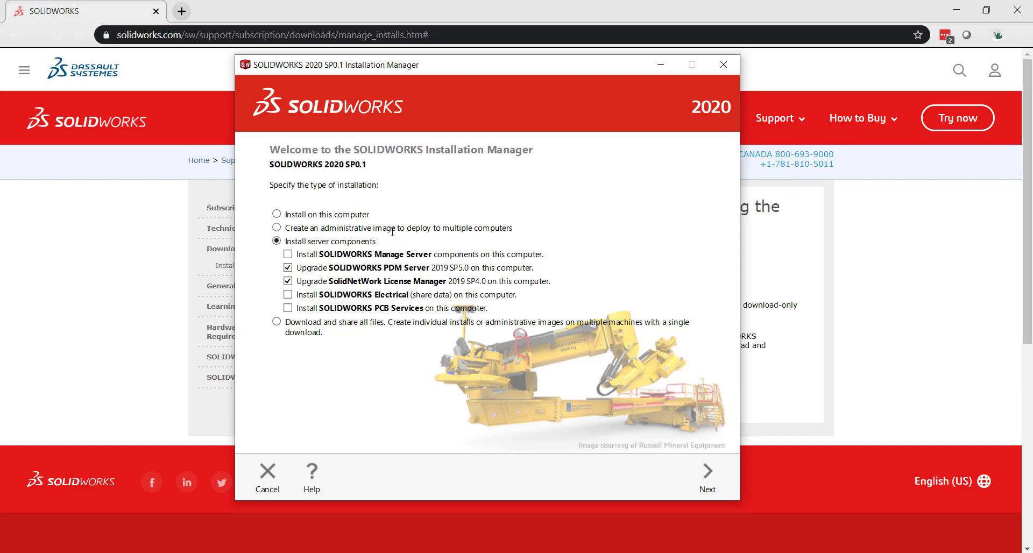
click(288, 267)
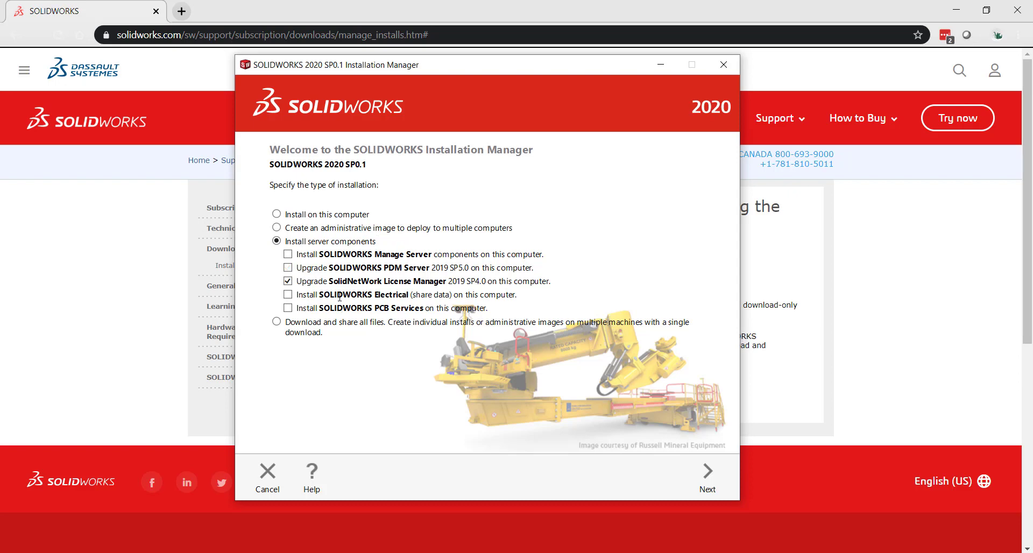
mouse_move(706, 477)
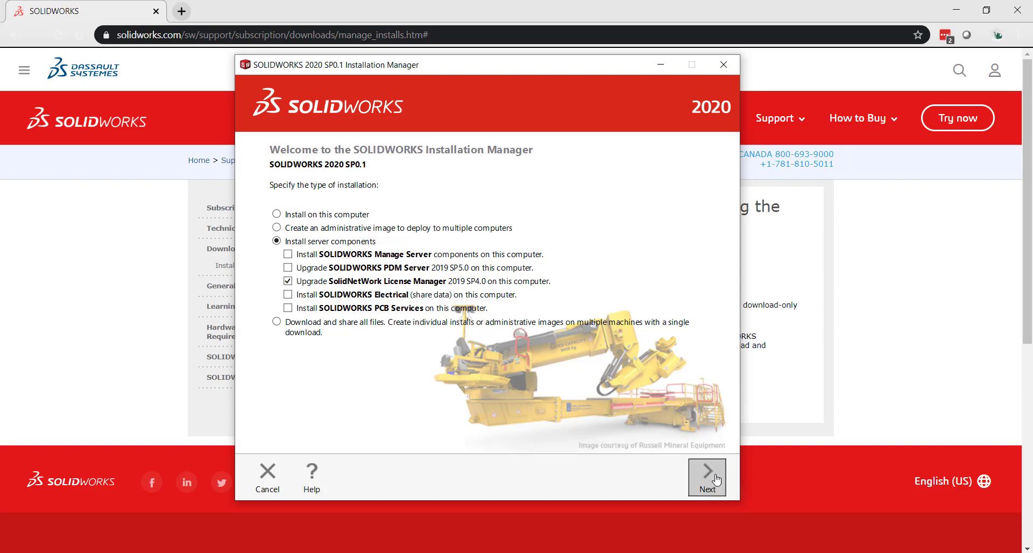
Accept the license terms, install the License Manager upgrade, and finish the installer.
click(707, 477)
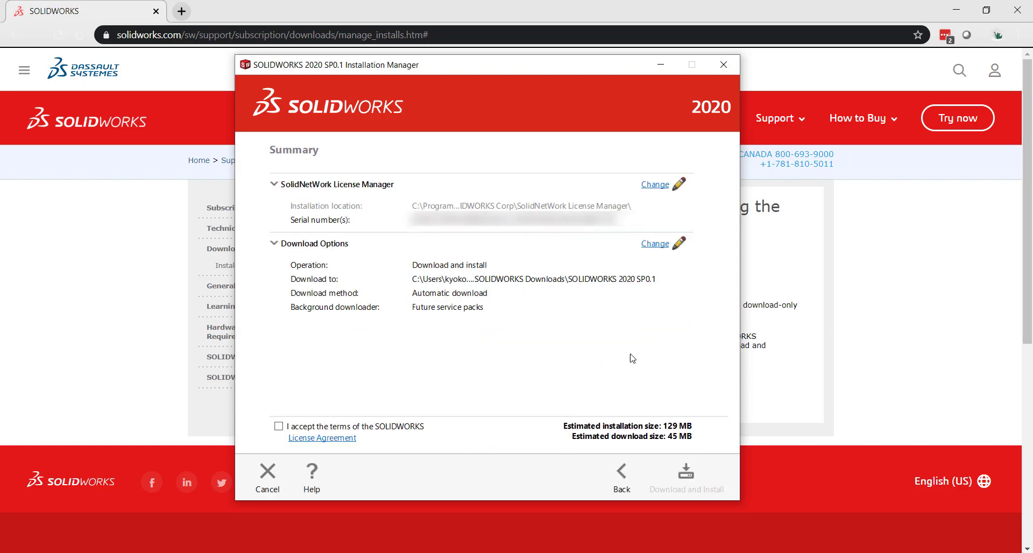
mouse_move(733, 452)
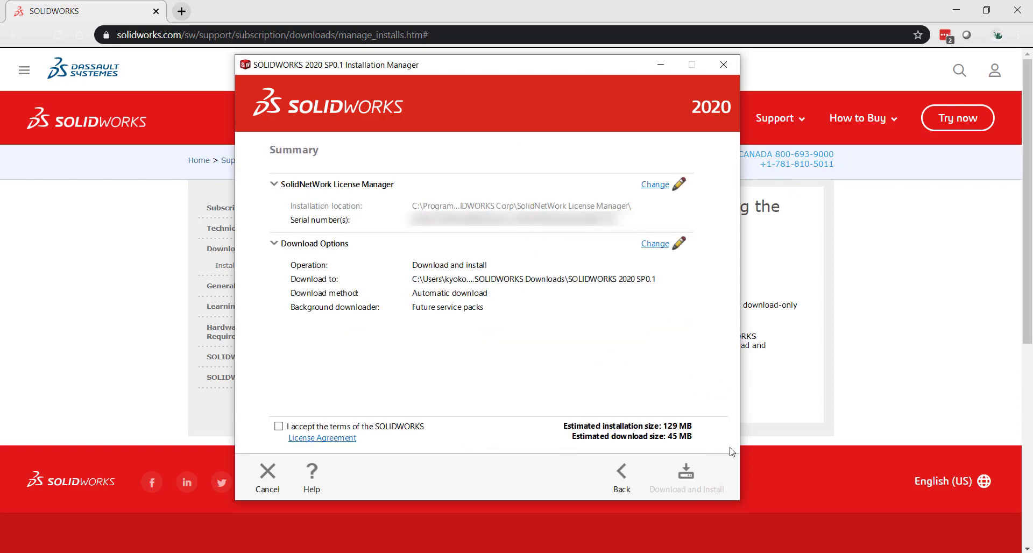
click(279, 426)
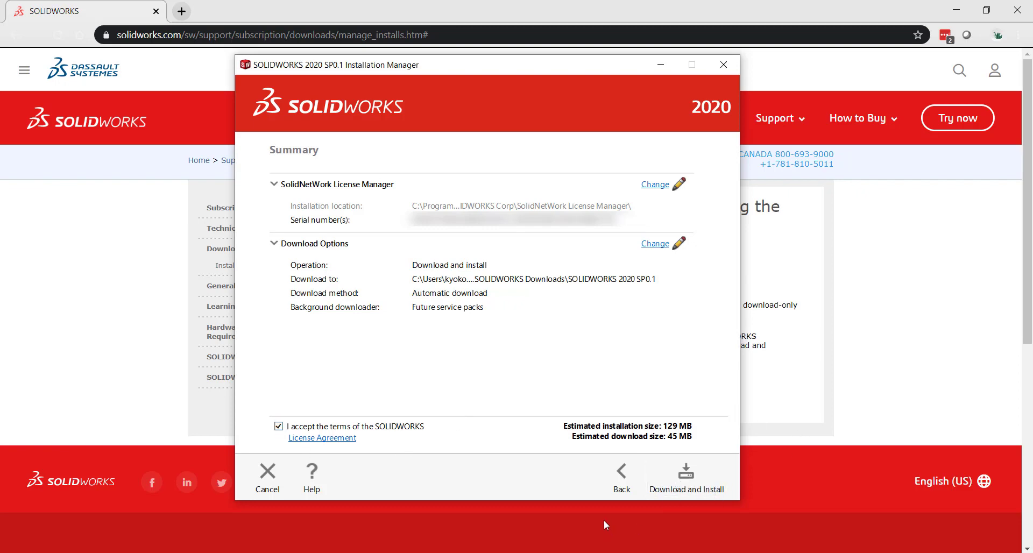
click(687, 477)
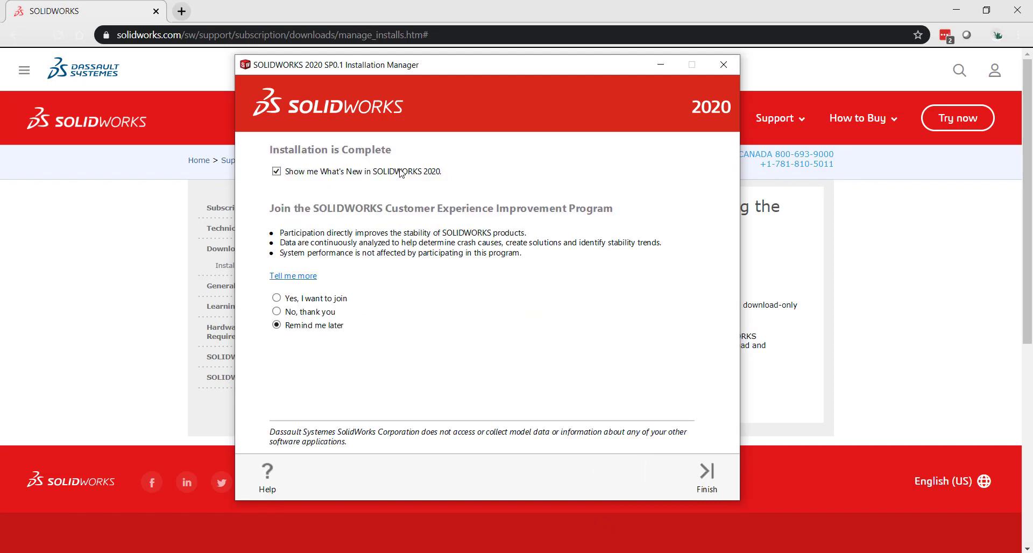
mouse_move(241, 124)
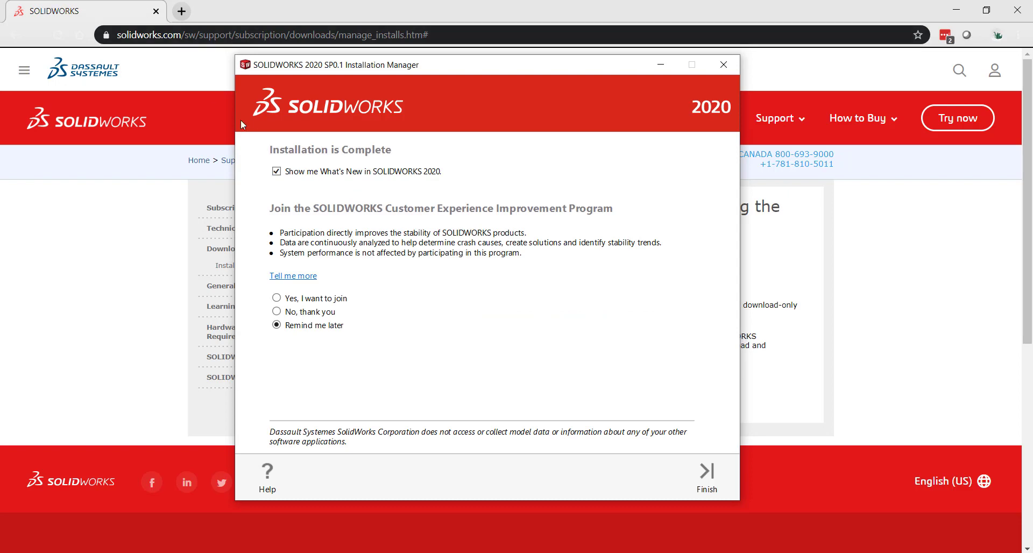
click(276, 171)
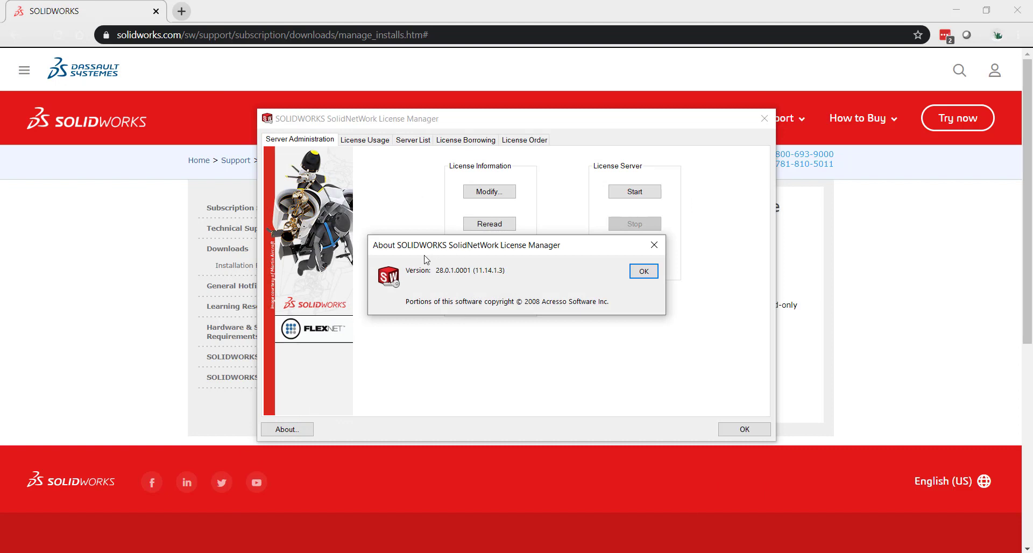
mouse_move(435, 262)
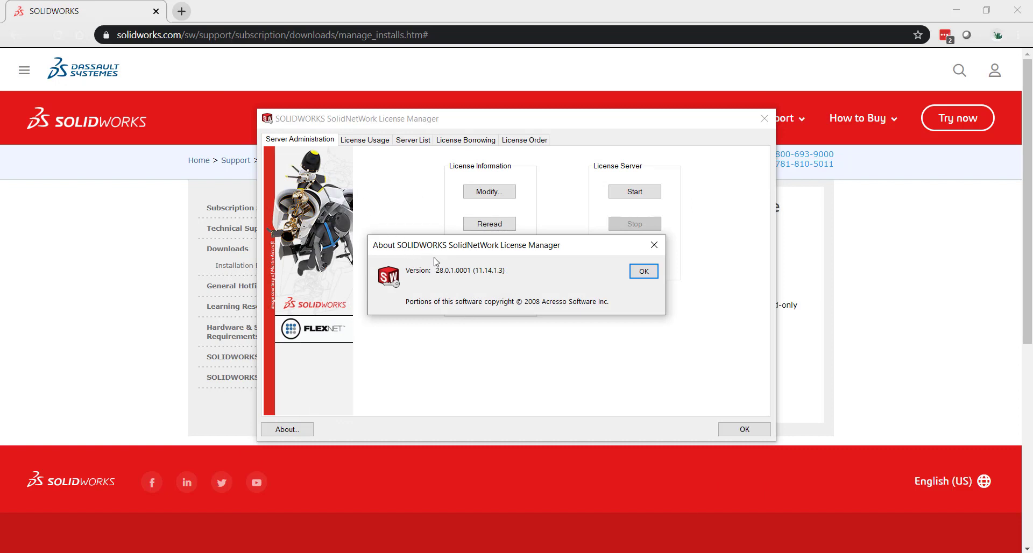
mouse_move(490, 211)
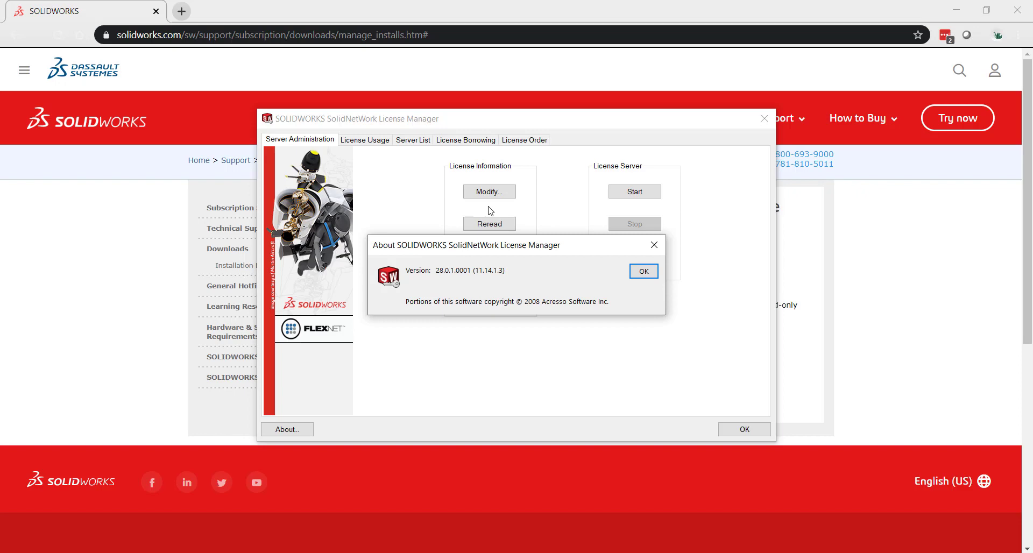
mouse_move(504, 225)
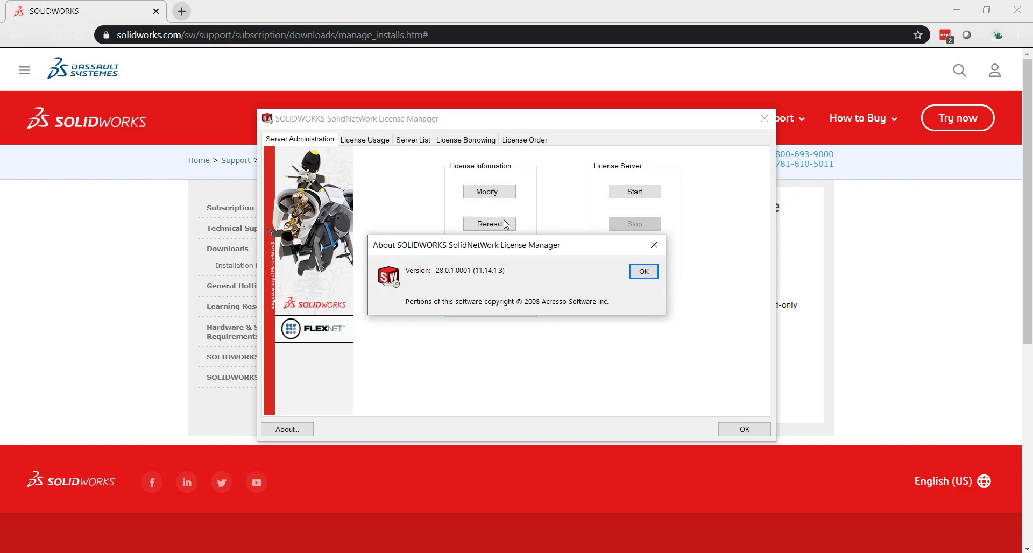